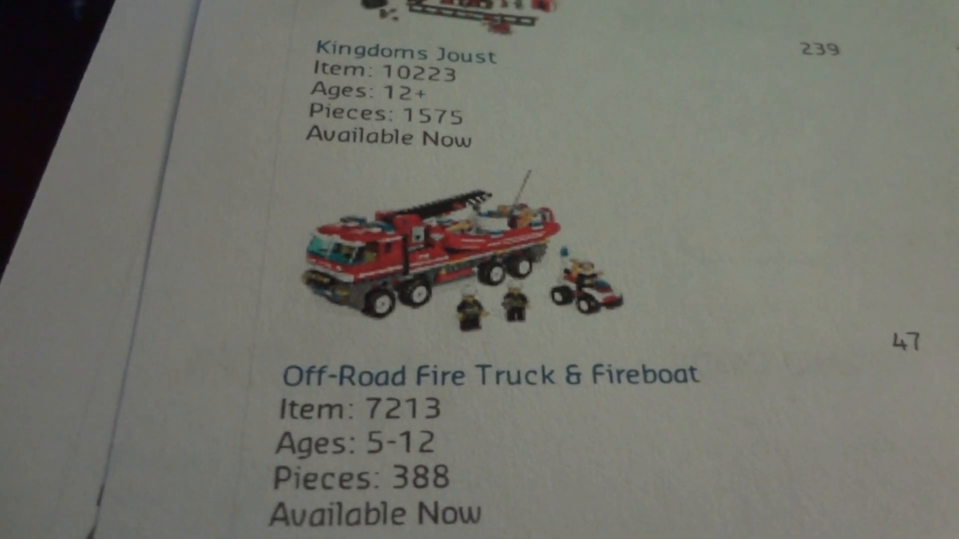
scroll("down", 3)
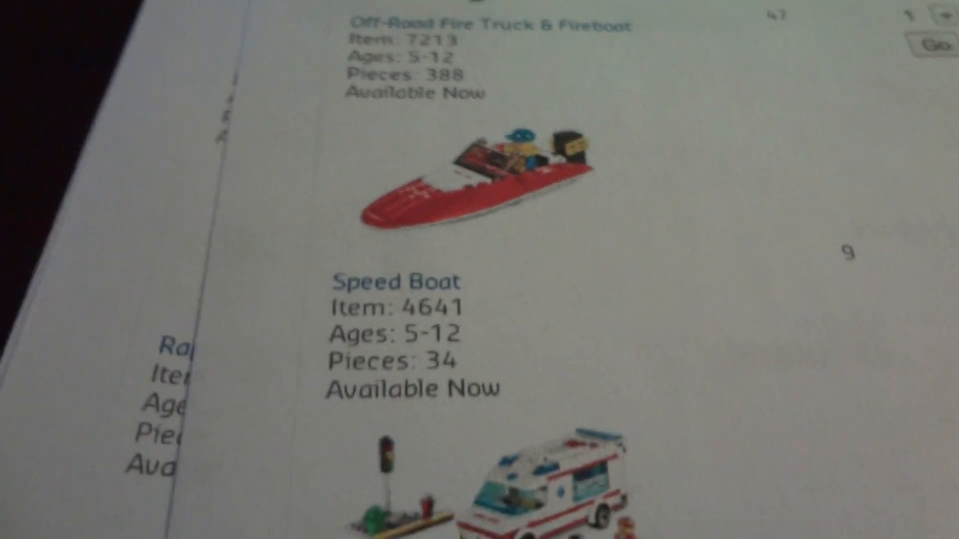
scroll("down", 3)
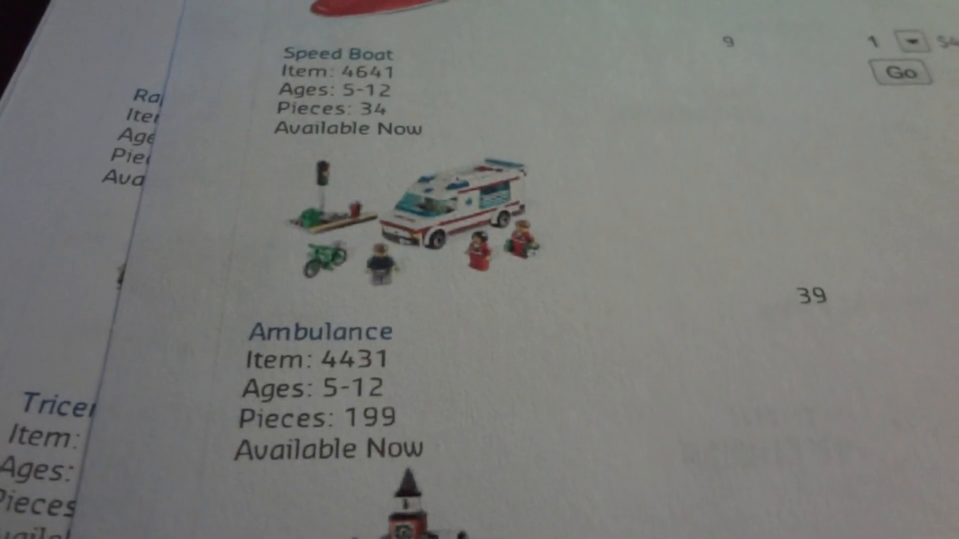
scroll("down", 3)
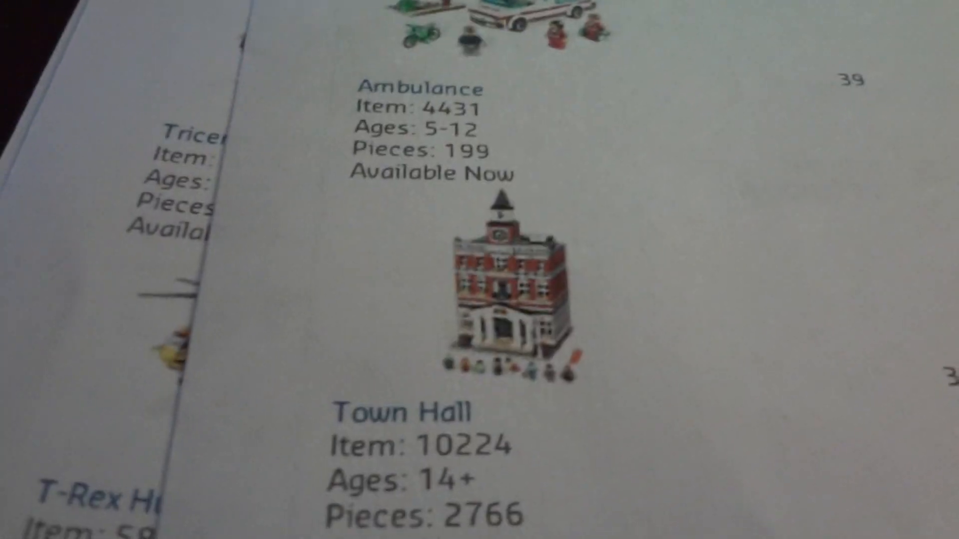